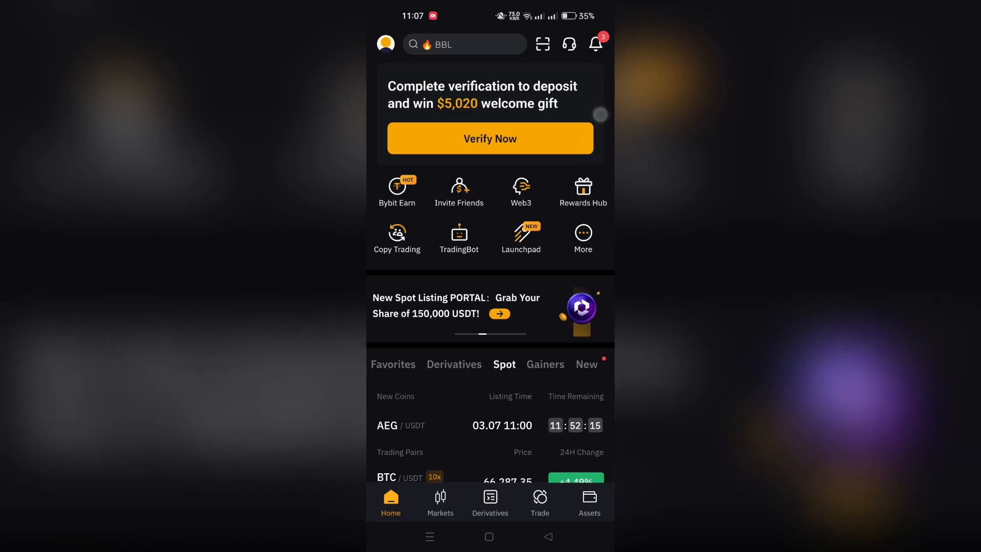
Step: Open My Assets (0.00 USD balance) and close the Verify Now identity banner
click(589, 501)
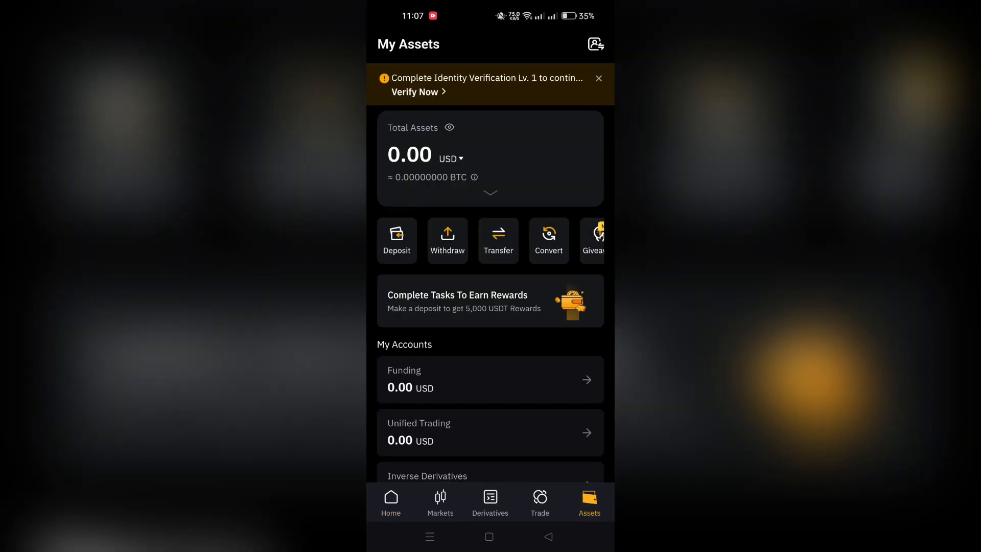
click(597, 78)
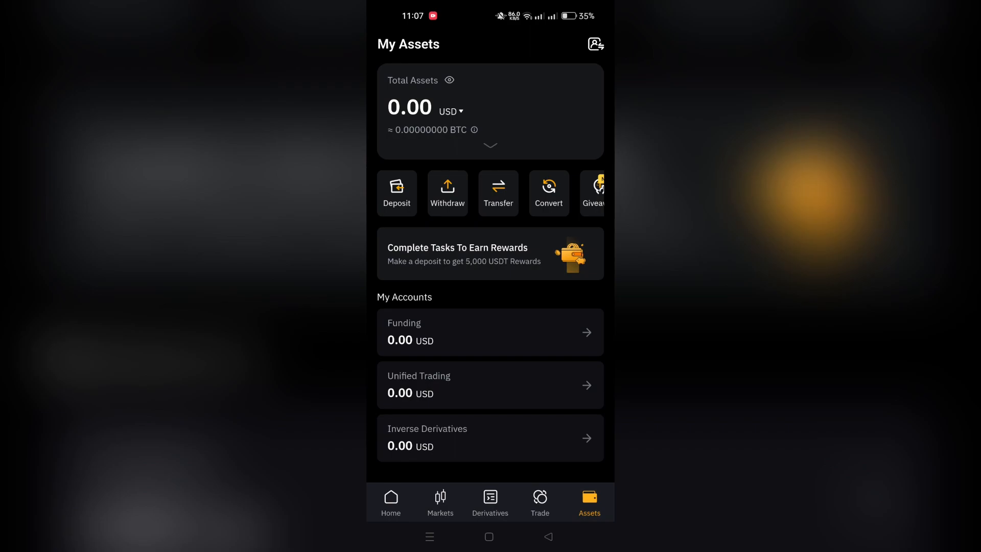
click(448, 198)
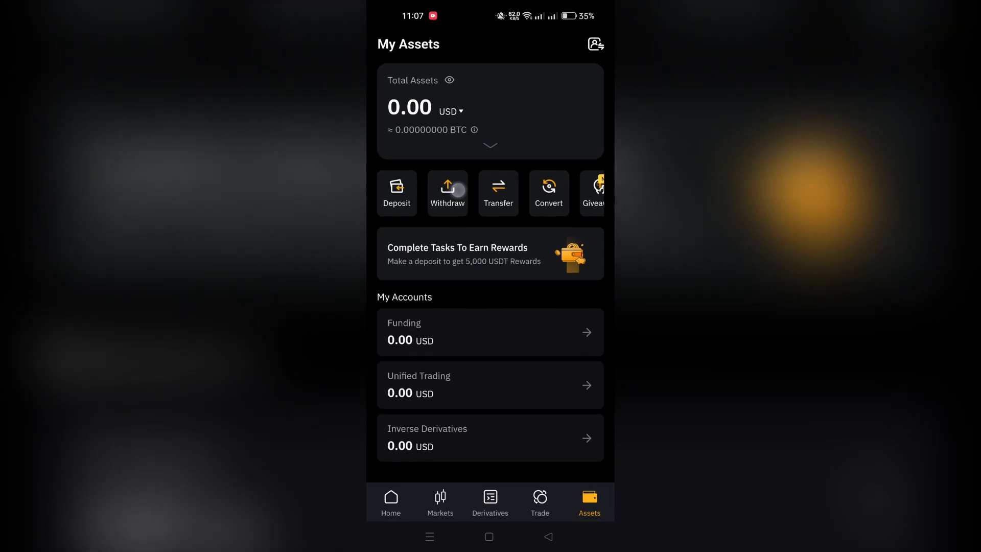
Step: Begin a withdrawal and pick Cardano (ADA) from the coin list
click(446, 192)
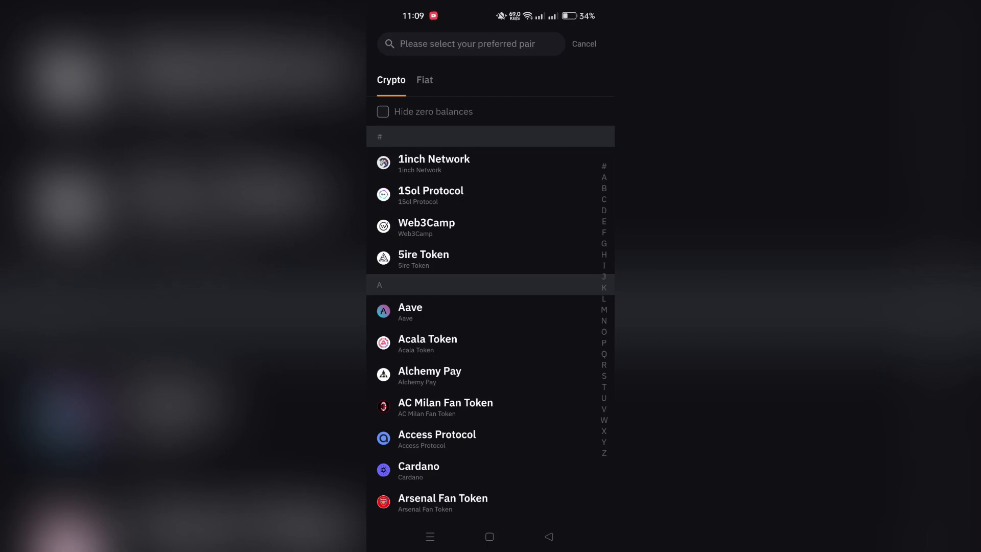
scroll(down, 3)
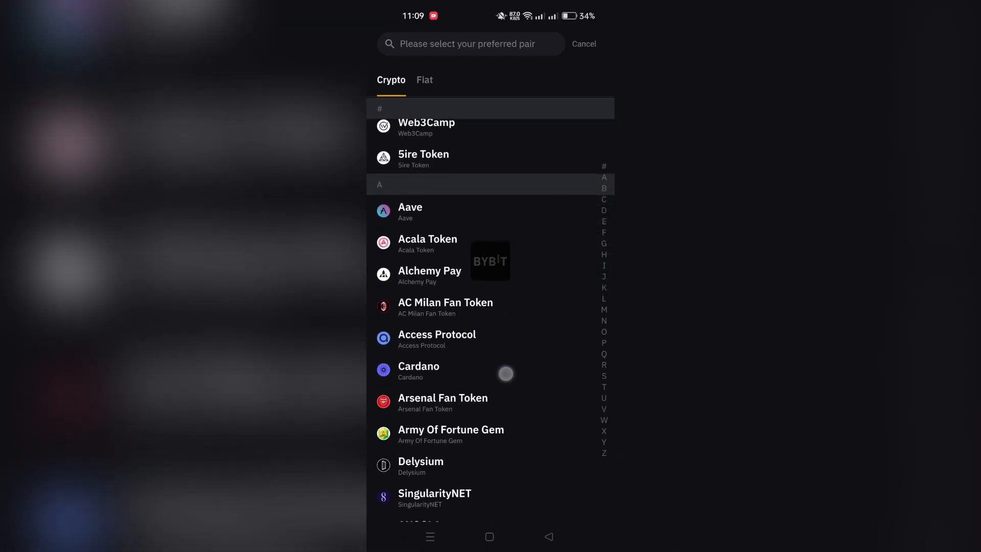
click(418, 366)
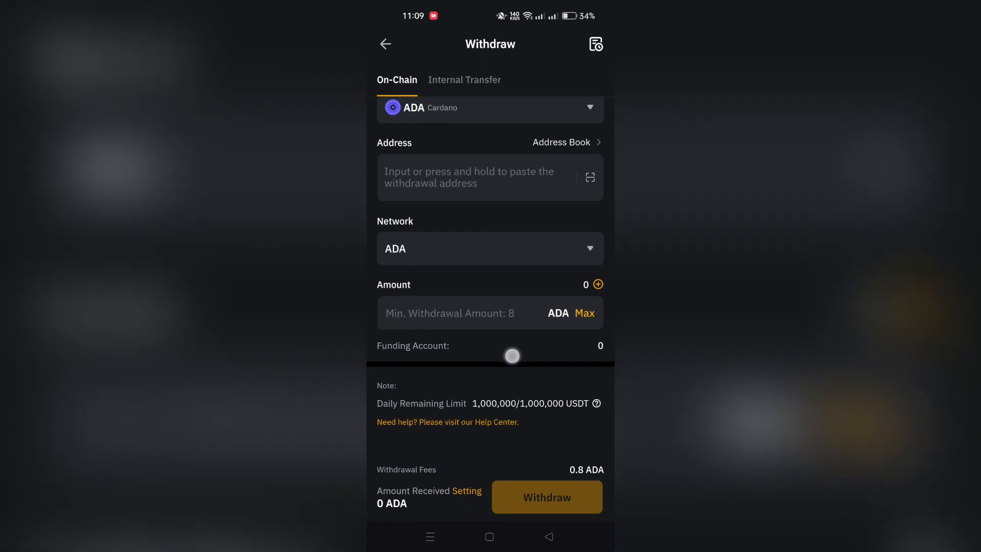
scroll(down, 3)
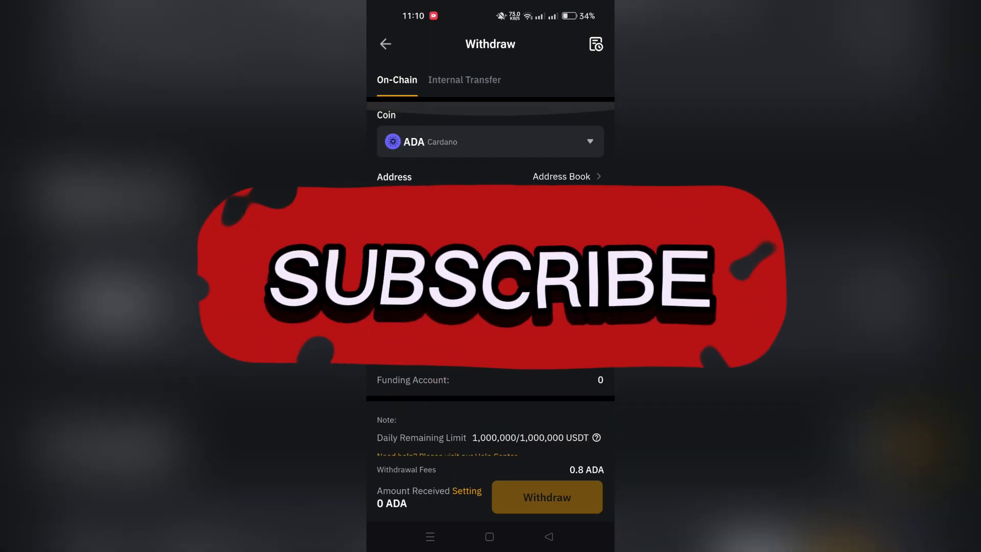
click(464, 80)
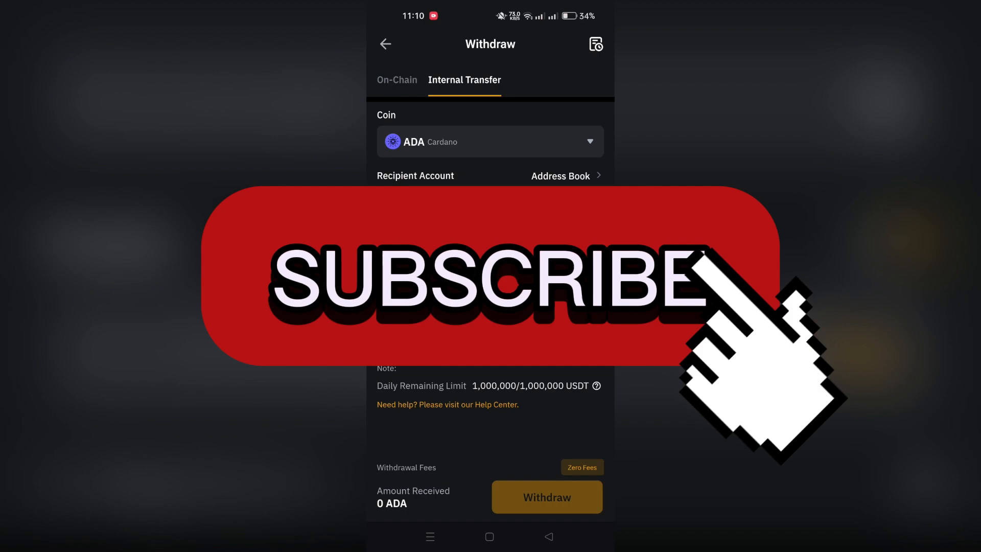
click(396, 80)
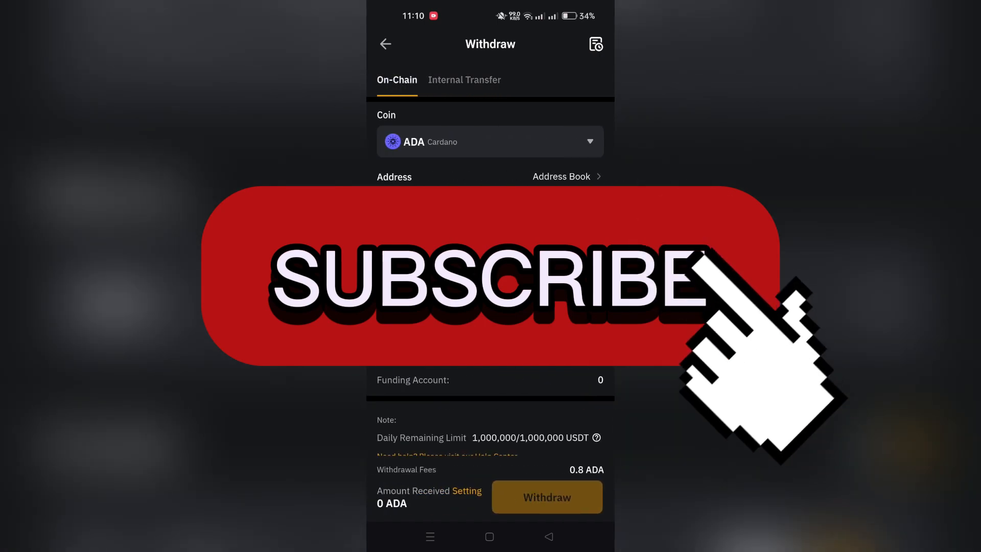